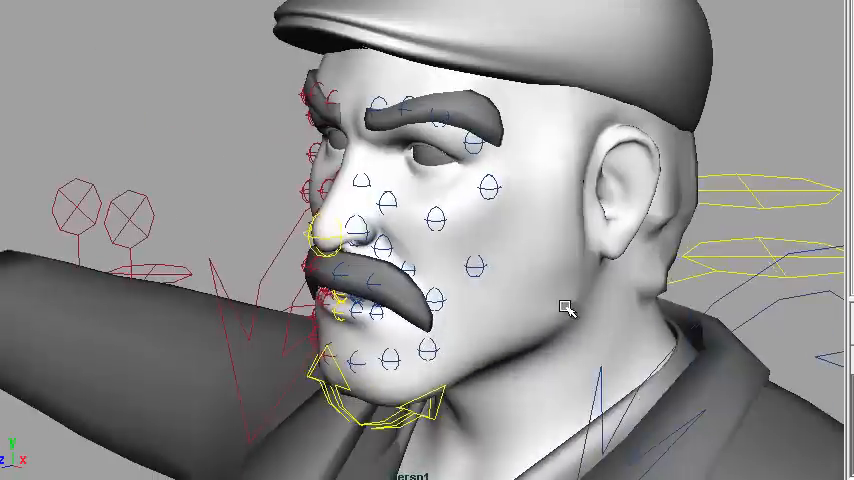
- Orbit the wireframe-on-shaded smoothed head to a close view of the lower lip and chin
{"action": "left_click_drag", "start_coordinate": [560, 310], "coordinate": [545, 290]}
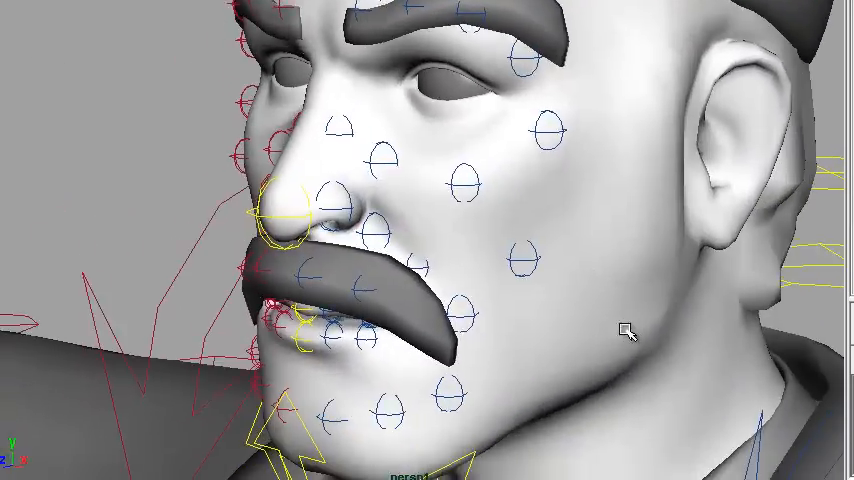
{"action": "left_click_drag", "start_coordinate": [630, 330], "coordinate": [480, 300]}
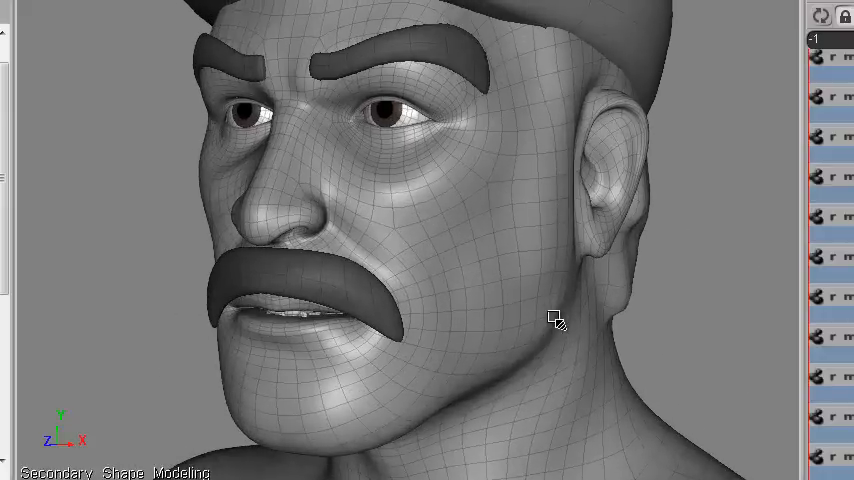
{"action": "left_click_drag", "start_coordinate": [555, 320], "coordinate": [655, 315]}
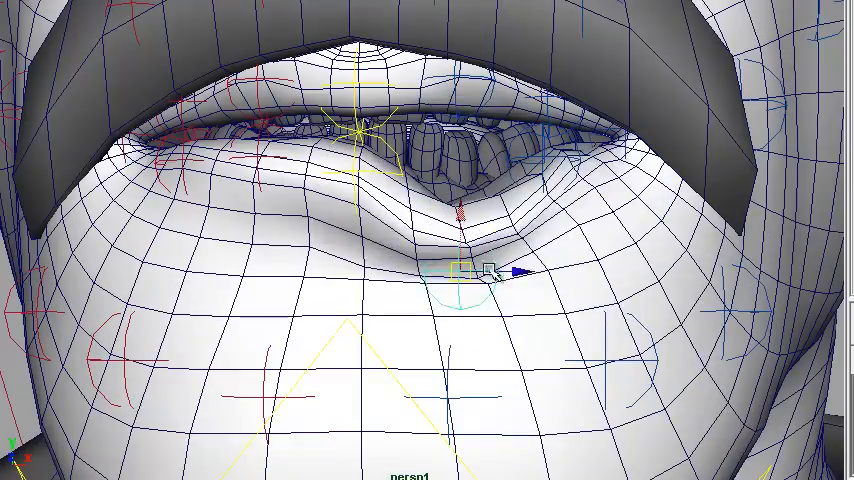
{"action": "left_click_drag", "start_coordinate": [490, 270], "coordinate": [470, 335]}
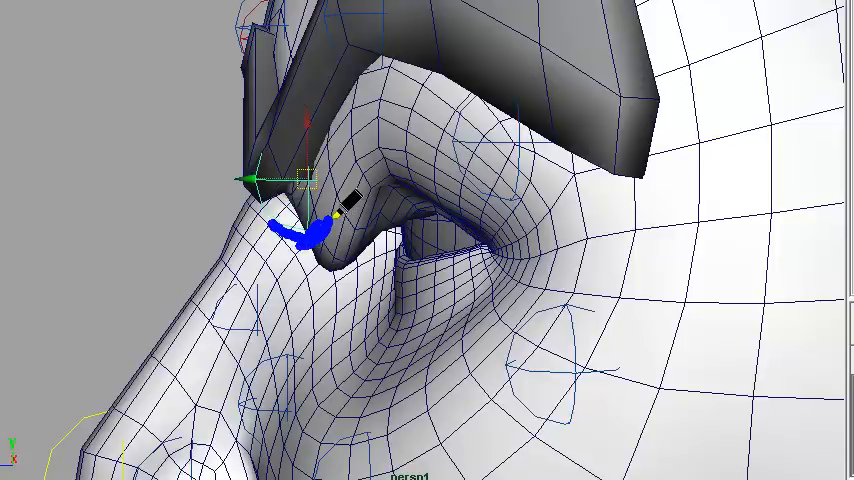
{"action": "left_click_drag", "start_coordinate": [345, 205], "coordinate": [420, 205]}
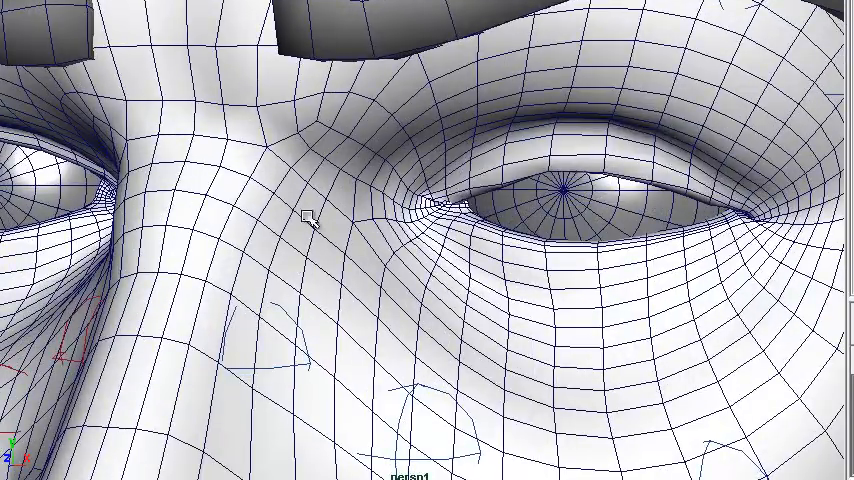
{"action": "mouse_move", "coordinate": [490, 208]}
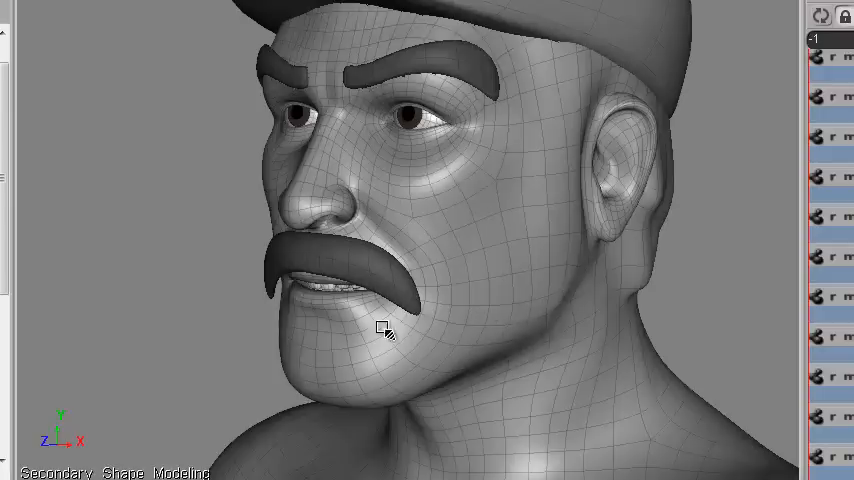
{"action": "left_click_drag", "start_coordinate": [383, 330], "coordinate": [455, 333]}
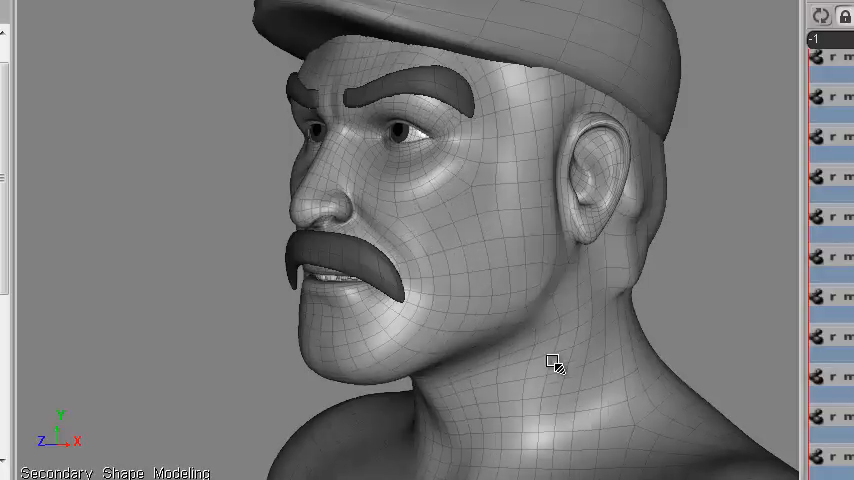
- Orbit around the head to view the other side, the jaw from below, and the profile
{"action": "left_click_drag", "start_coordinate": [558, 363], "coordinate": [698, 329]}
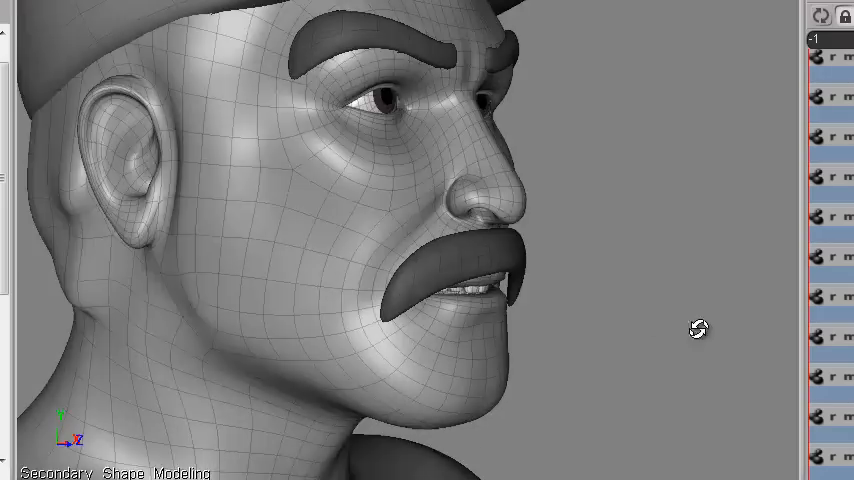
{"action": "left_click_drag", "start_coordinate": [697, 329], "coordinate": [555, 249]}
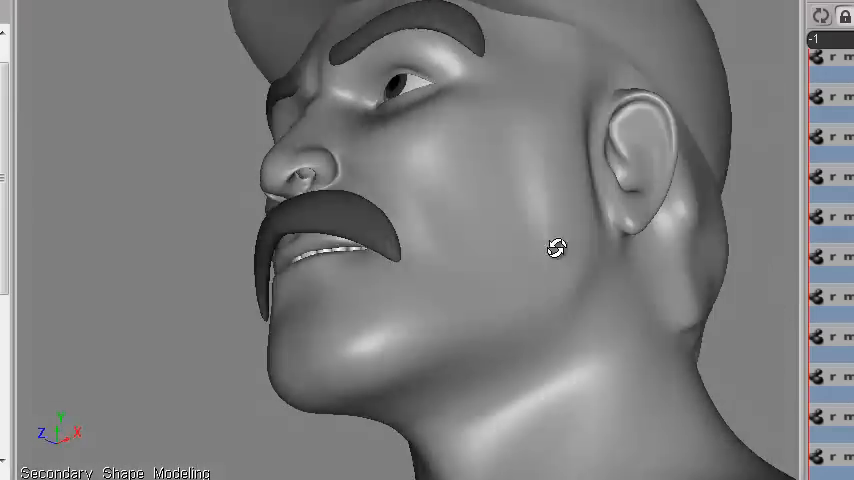
{"action": "left_click_drag", "start_coordinate": [555, 249], "coordinate": [703, 301]}
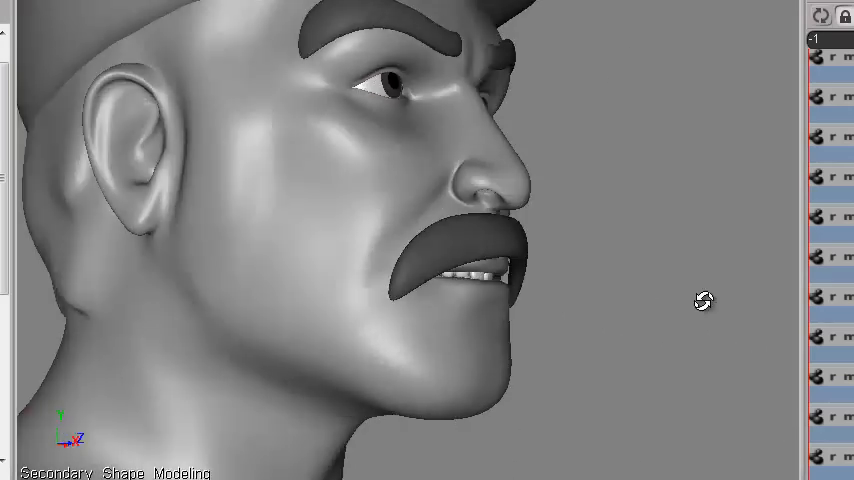
{"action": "left_click_drag", "start_coordinate": [705, 300], "coordinate": [557, 340]}
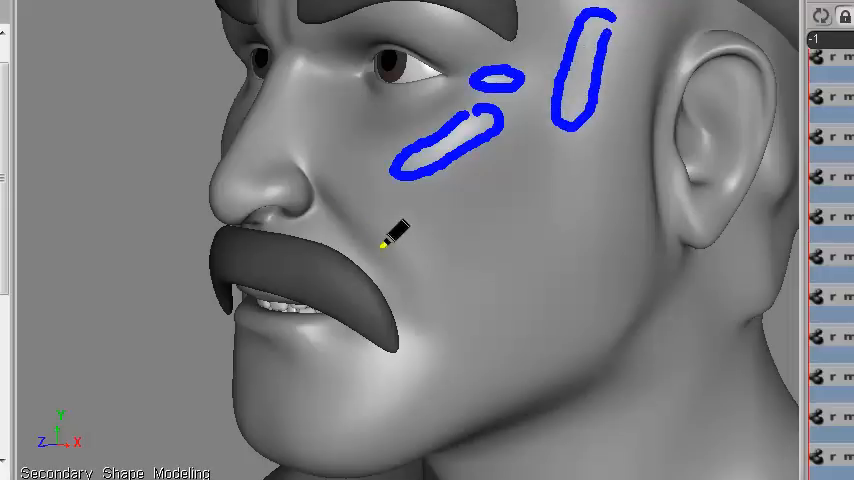
- Draw blue circles around the cheek below the eye and the chin
{"action": "left_click_drag", "start_coordinate": [400, 230], "coordinate": [430, 260]}
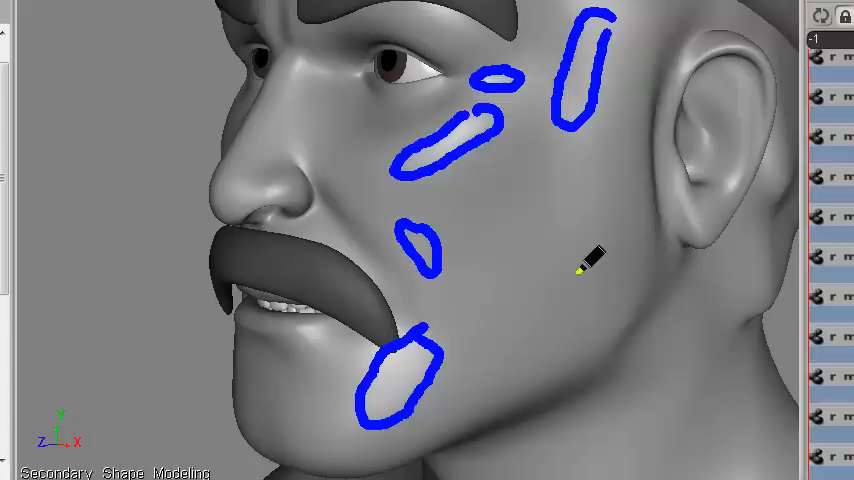
{"action": "mouse_move", "coordinate": [308, 147]}
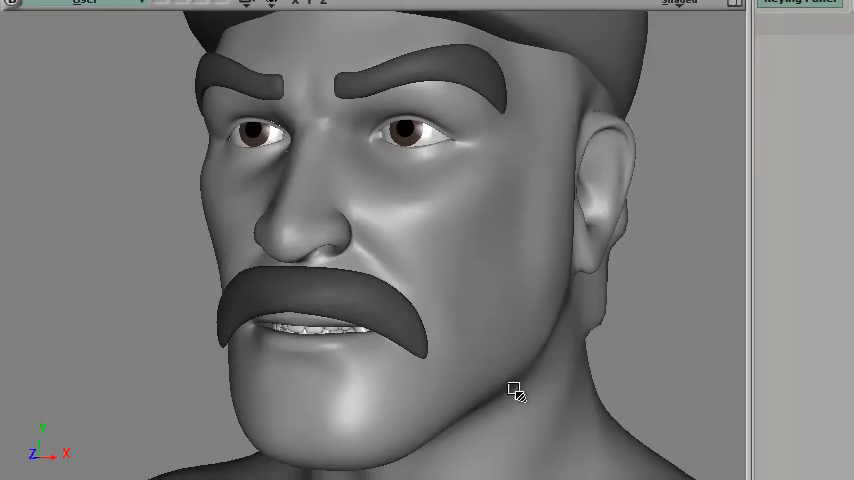
- Tumble the camera from the front view around to the head's profile
{"action": "left_click_drag", "start_coordinate": [515, 390], "coordinate": [413, 384]}
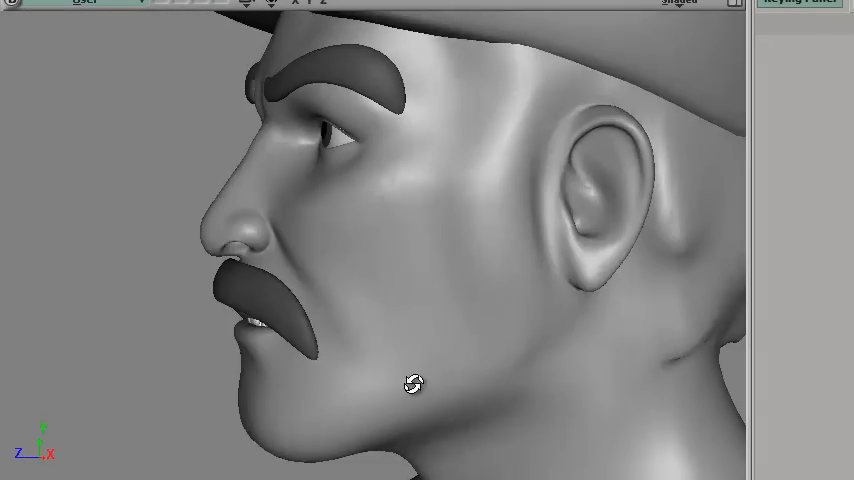
{"action": "left_click_drag", "start_coordinate": [413, 383], "coordinate": [467, 391]}
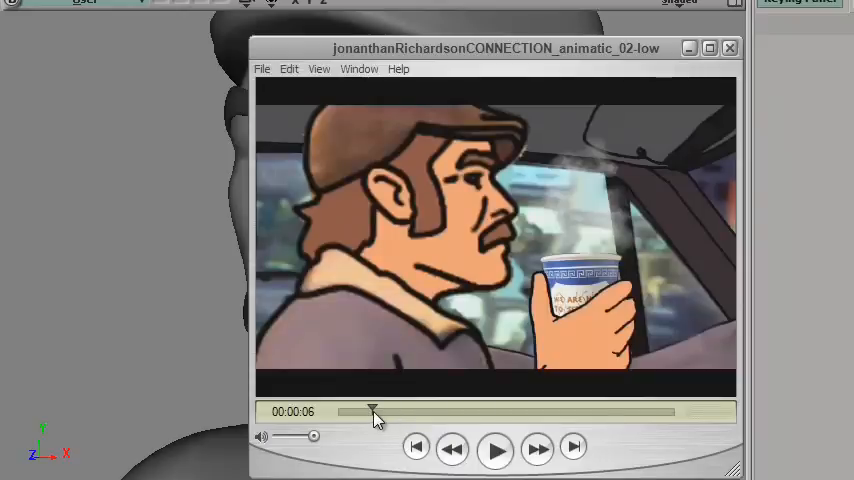
- Scrub the animatic from the coffee and laughing shots through to the pizzeria street view
{"action": "left_click_drag", "start_coordinate": [372, 411], "coordinate": [388, 411]}
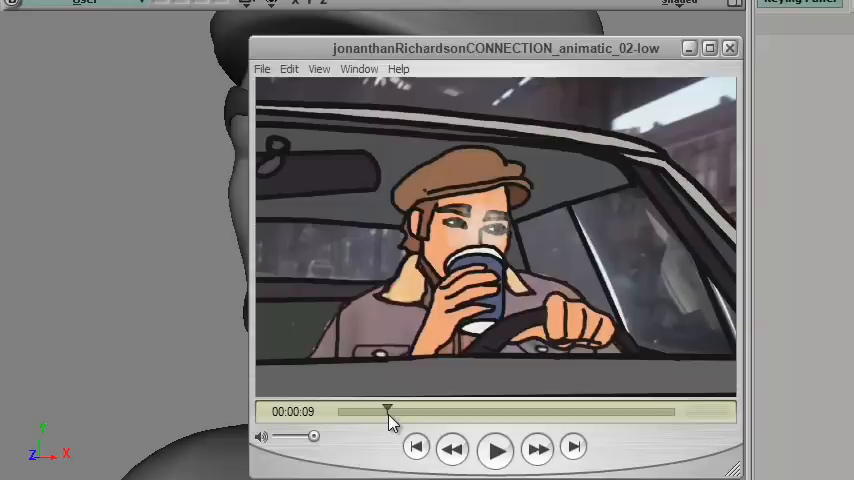
{"action": "left_click_drag", "start_coordinate": [387, 411], "coordinate": [395, 411]}
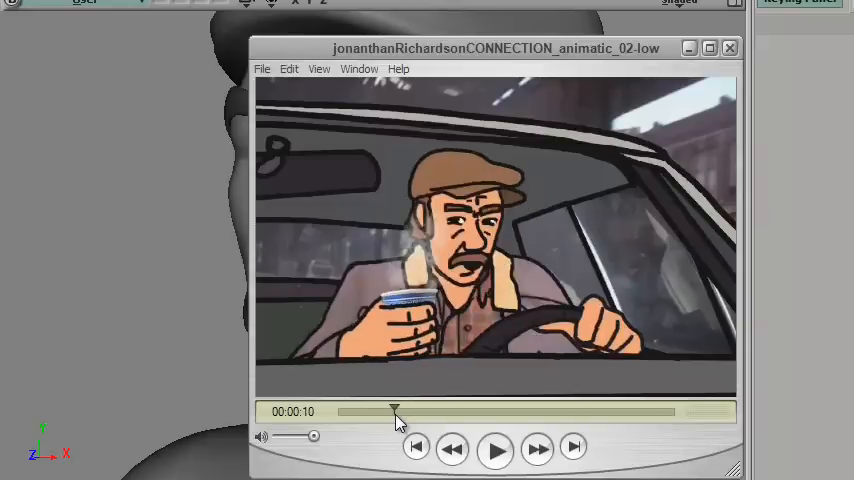
{"action": "left_click_drag", "start_coordinate": [394, 411], "coordinate": [407, 411]}
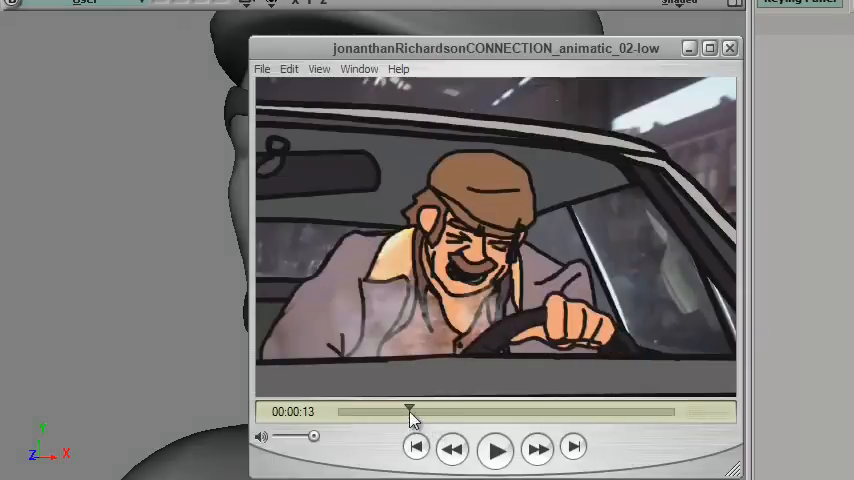
{"action": "left_click_drag", "start_coordinate": [408, 411], "coordinate": [420, 411]}
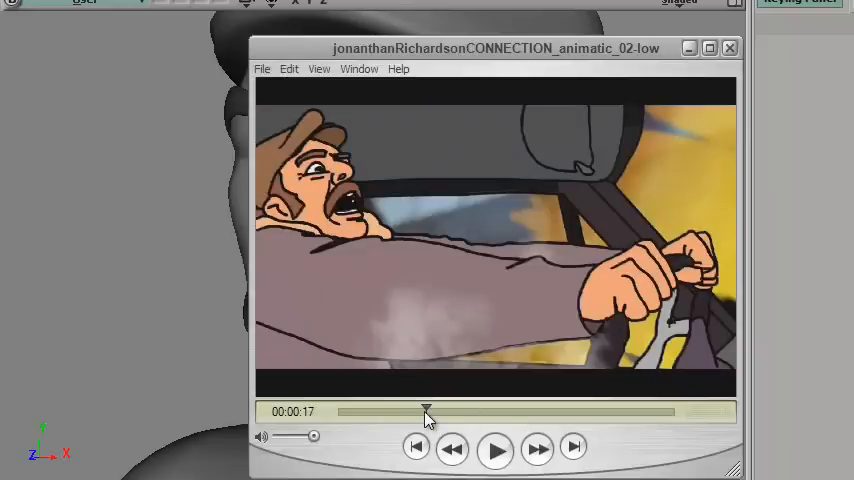
{"action": "left_click_drag", "start_coordinate": [427, 411], "coordinate": [449, 411]}
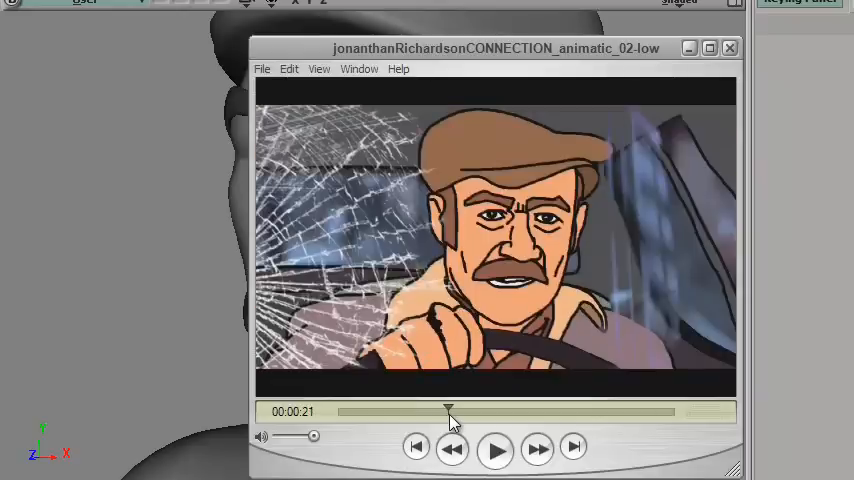
{"action": "left_click_drag", "start_coordinate": [449, 411], "coordinate": [463, 411]}
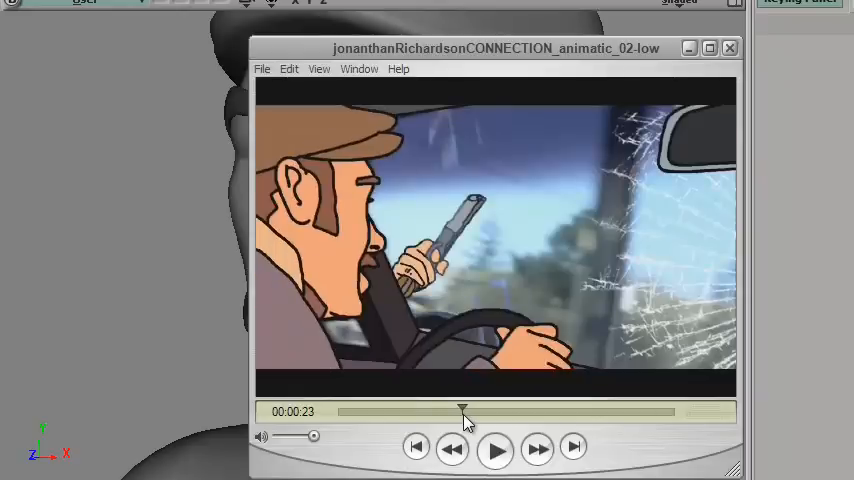
{"action": "left_click_drag", "start_coordinate": [463, 411], "coordinate": [487, 411]}
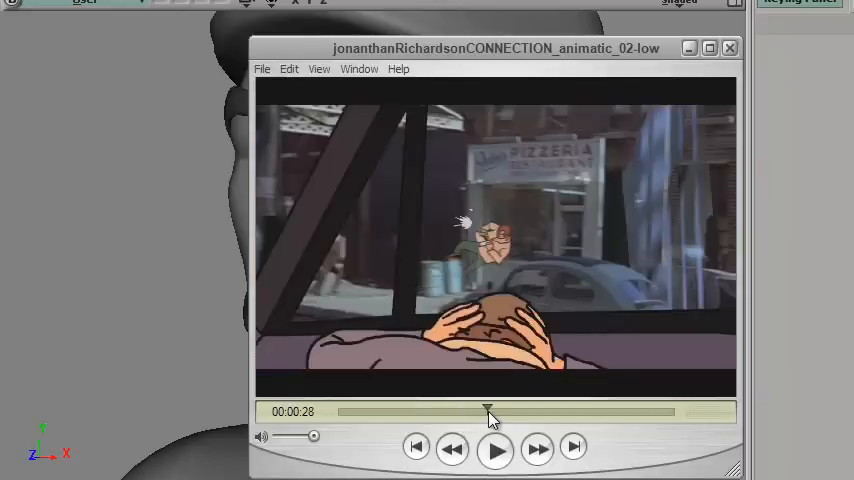
- Scrub the remaining shots to the final street shot, then minimize QuickTime Player
{"action": "left_click_drag", "start_coordinate": [488, 411], "coordinate": [508, 411]}
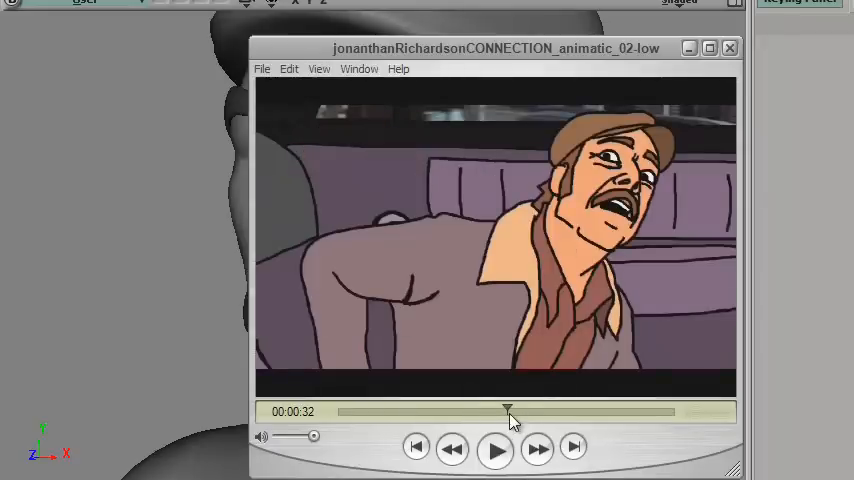
{"action": "left_click_drag", "start_coordinate": [508, 411], "coordinate": [542, 411]}
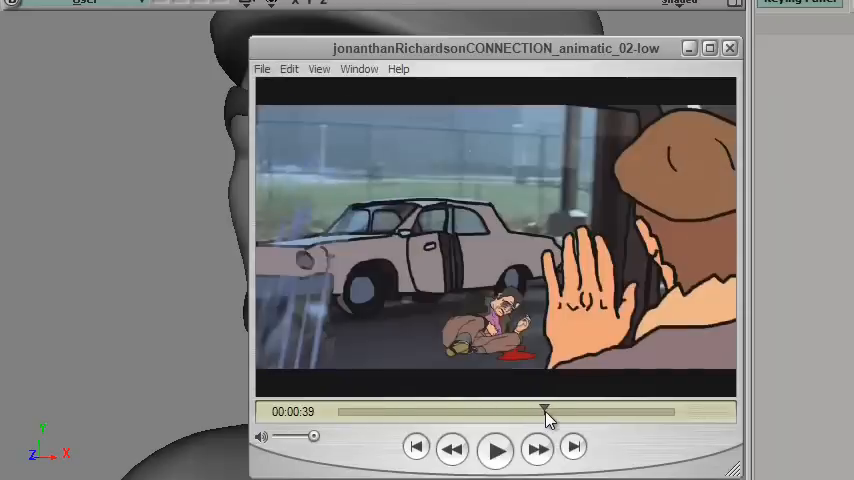
{"action": "left_click_drag", "start_coordinate": [545, 411], "coordinate": [562, 411]}
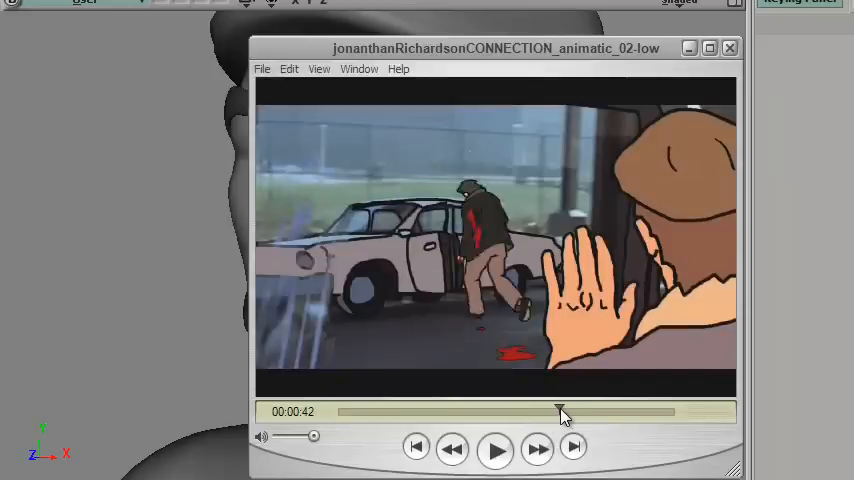
{"action": "left_click_drag", "start_coordinate": [562, 411], "coordinate": [588, 411]}
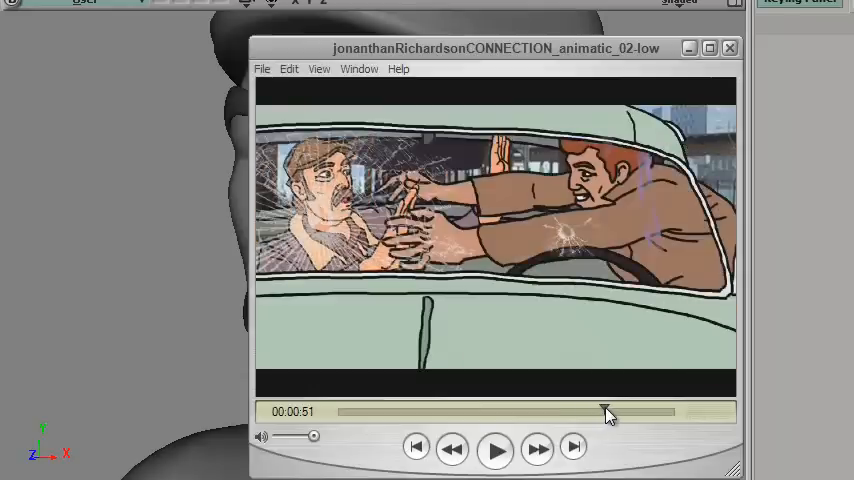
{"action": "left_click_drag", "start_coordinate": [605, 411], "coordinate": [617, 411]}
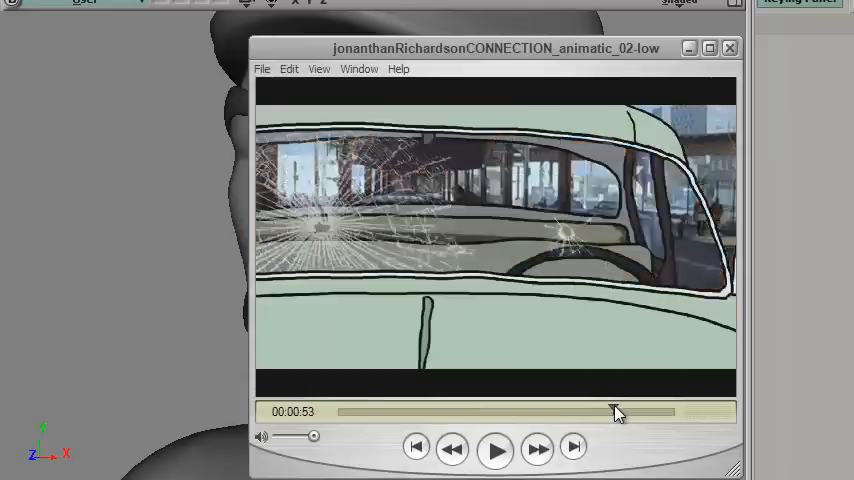
{"action": "left_click_drag", "start_coordinate": [614, 411], "coordinate": [664, 411]}
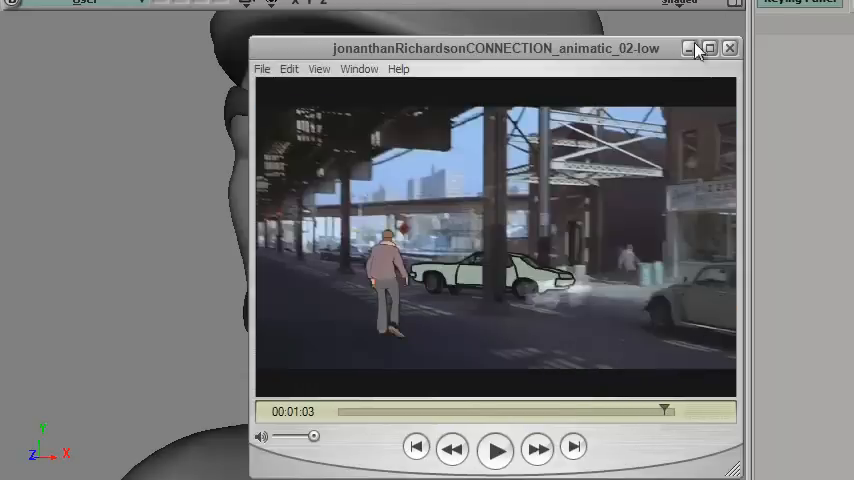
{"action": "left_click", "coordinate": [729, 47]}
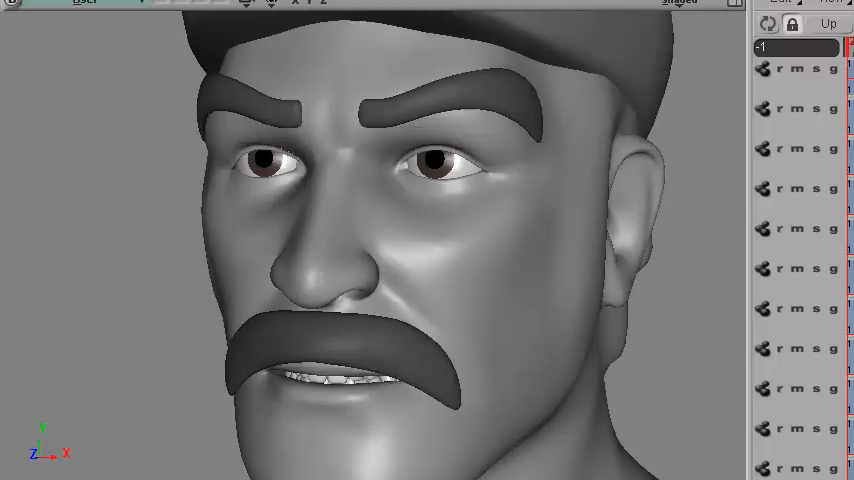
{"action": "left_click_drag", "start_coordinate": [400, 240], "coordinate": [660, 175]}
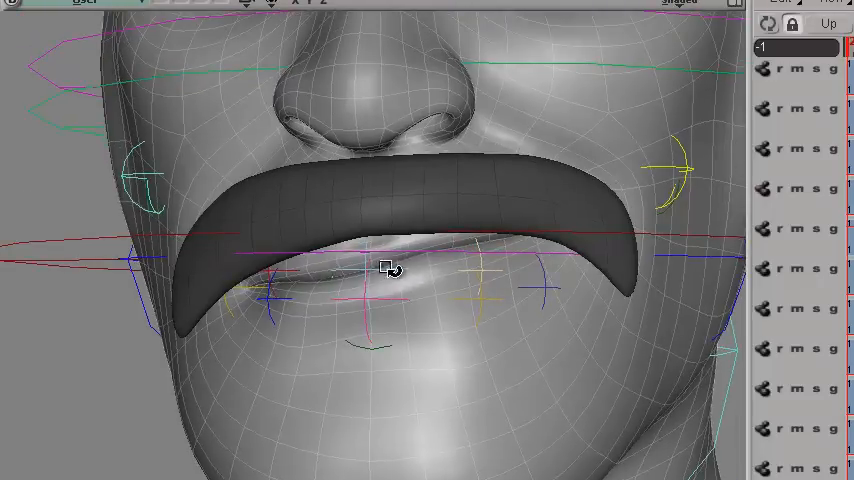
{"action": "mouse_move", "coordinate": [646, 216]}
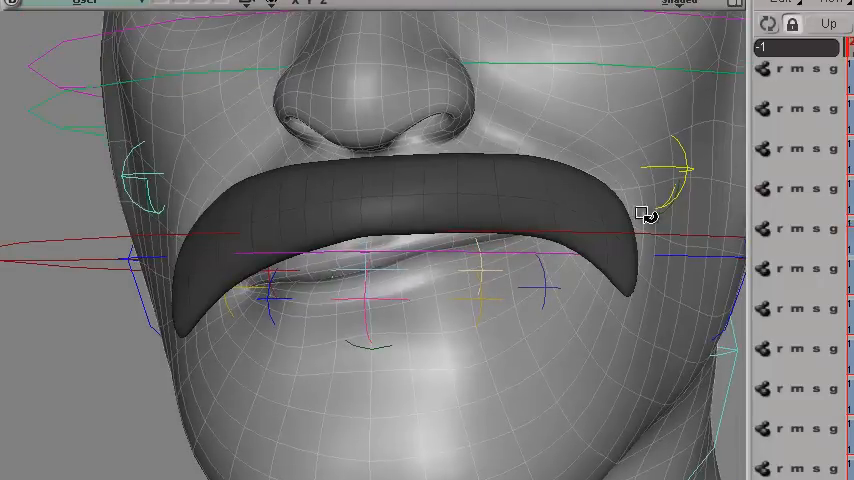